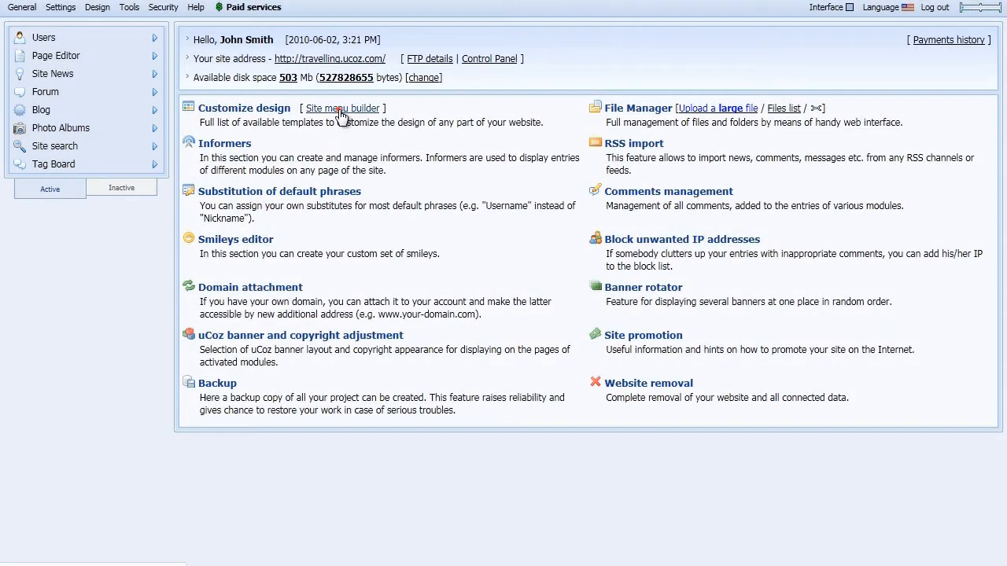
# Remove the Chat item from the main site menu and save the trimmed menu.
pyautogui.click(343, 107)
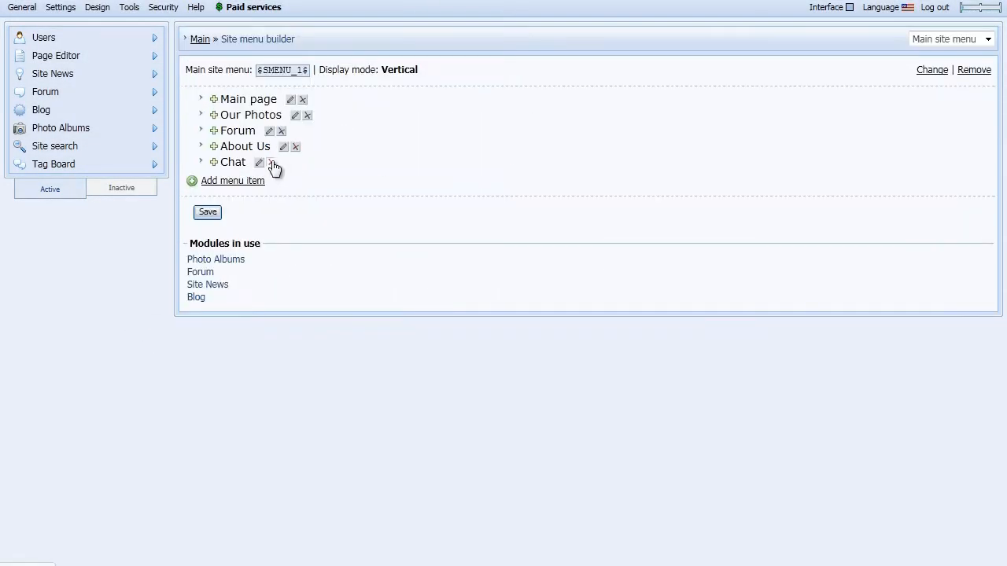
pyautogui.click(271, 162)
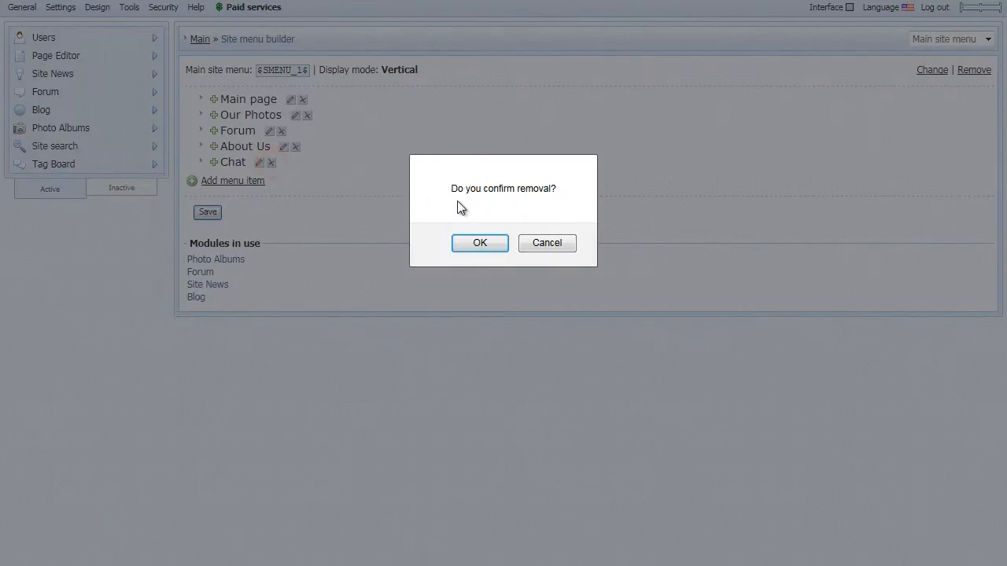
pyautogui.click(479, 242)
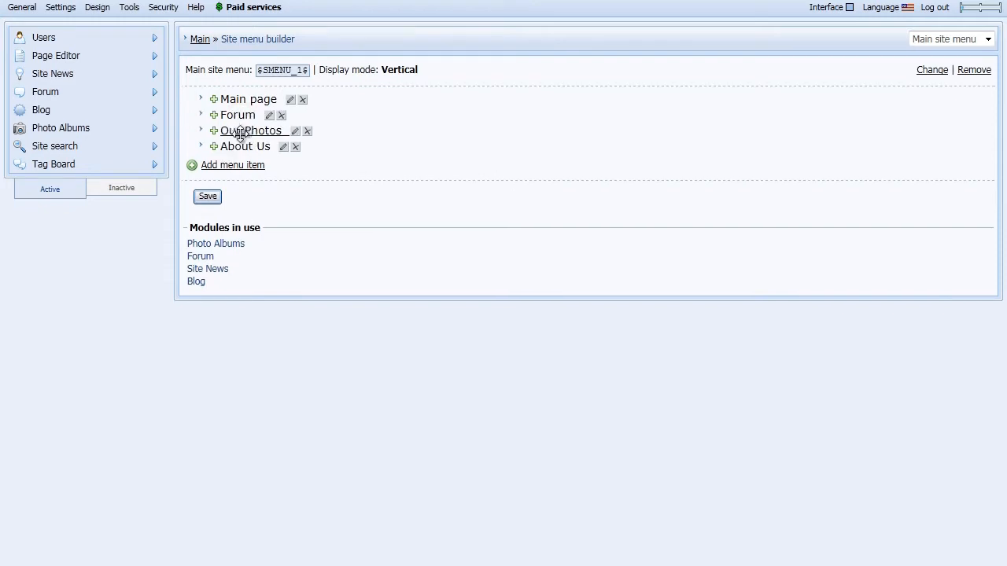
pyautogui.click(207, 195)
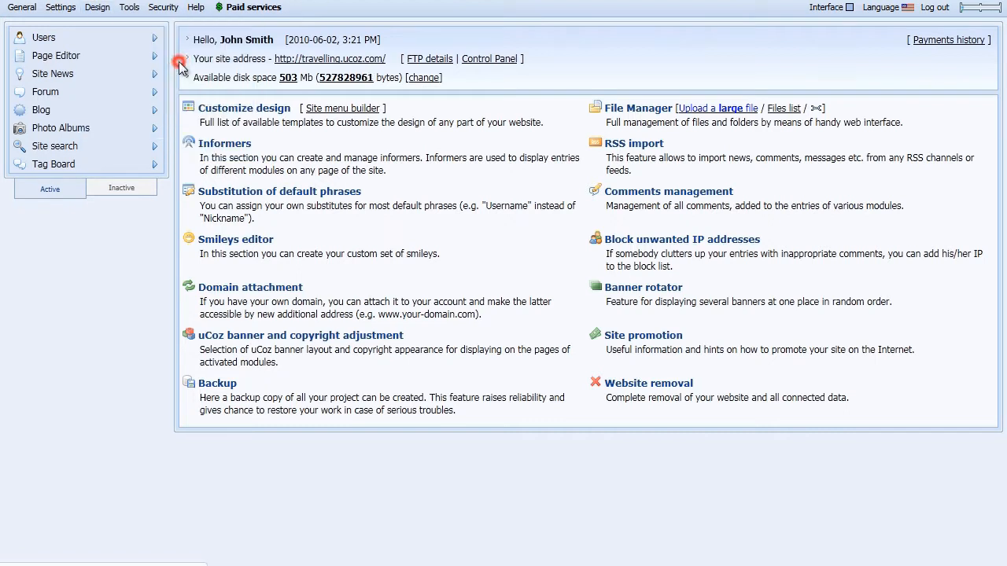
# Create a new menu named Menu_2 with Horizontal display mode.
pyautogui.click(343, 107)
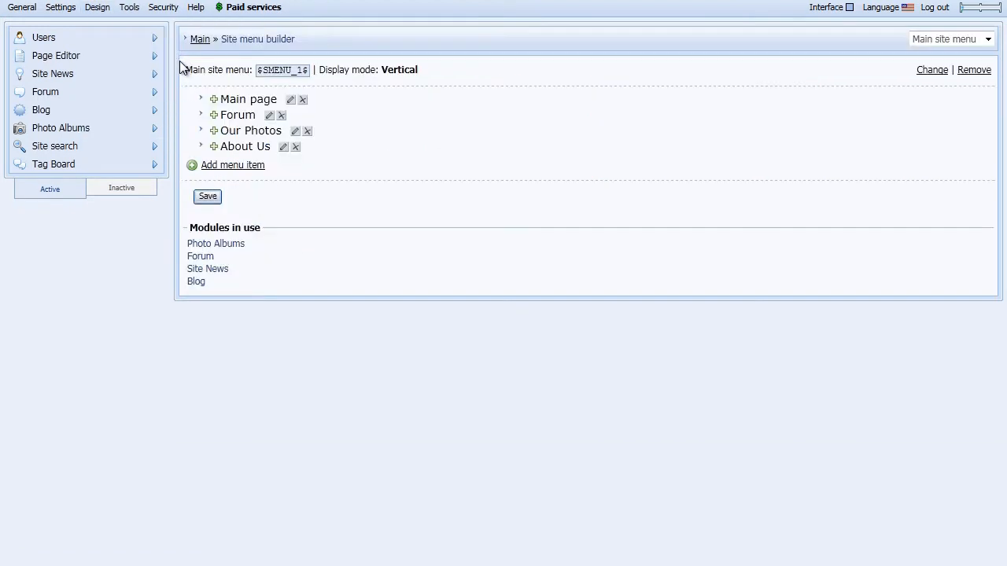
pyautogui.click(988, 38)
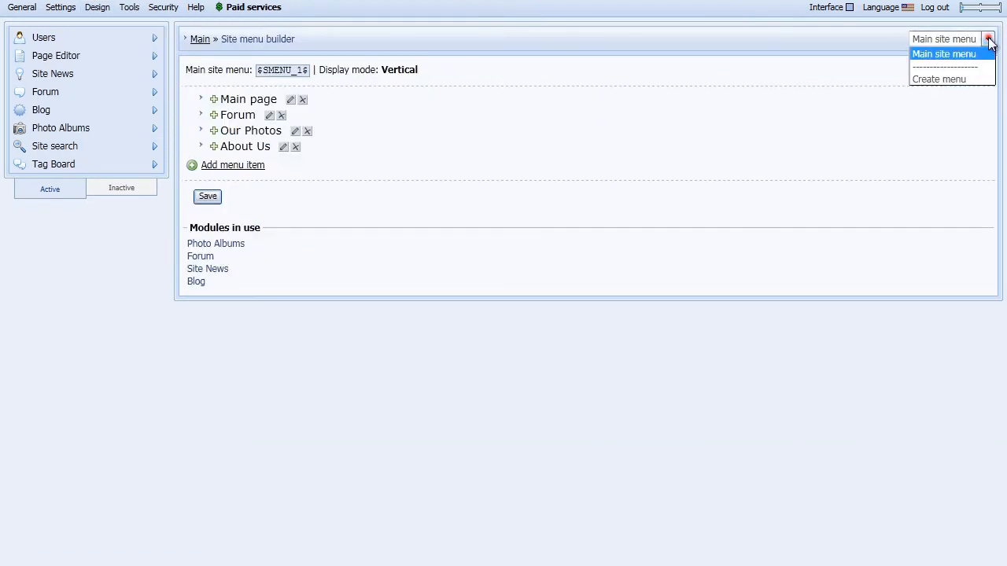
pyautogui.moveTo(940, 79)
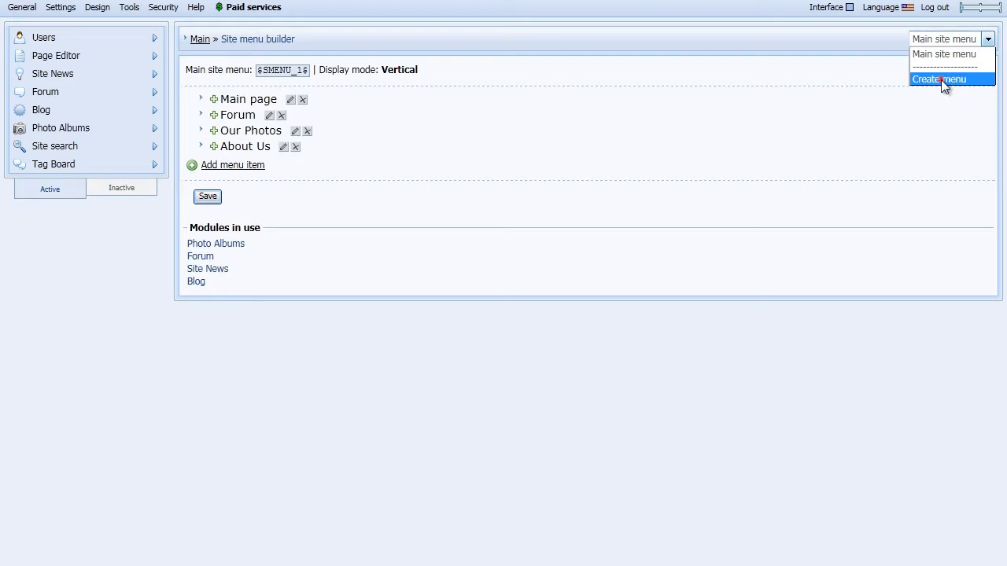
pyautogui.click(939, 79)
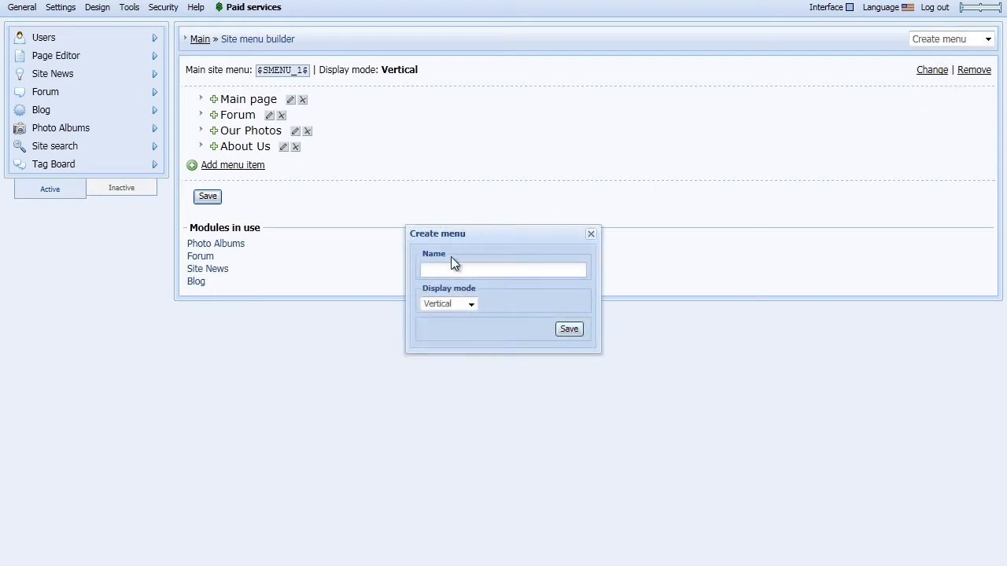
pyautogui.write('M')
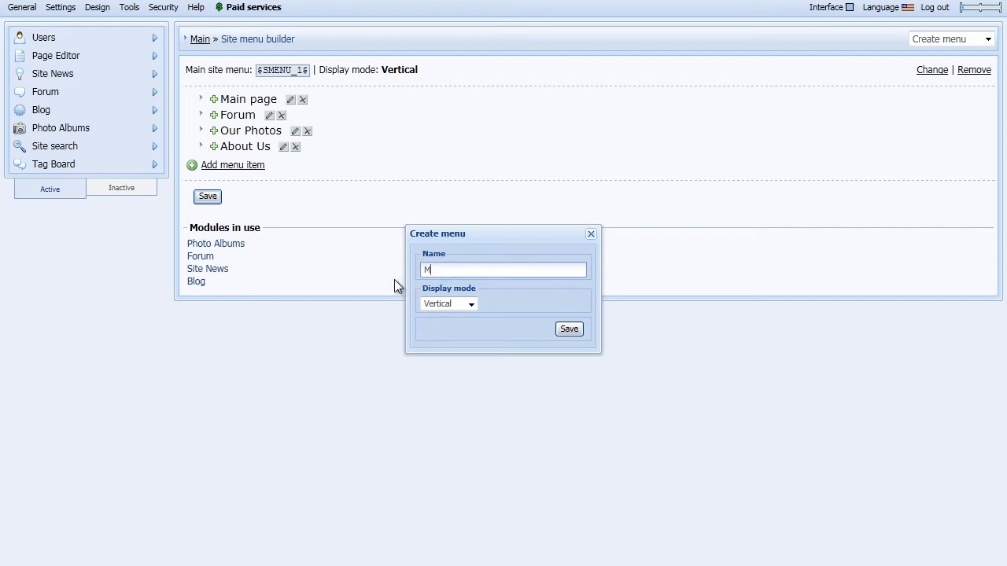
pyautogui.write('enu_2')
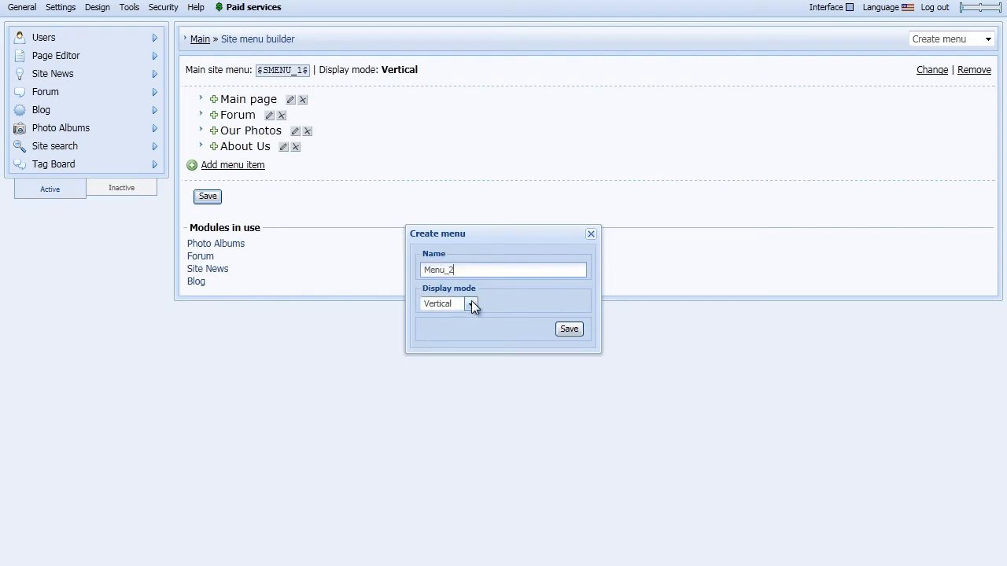
pyautogui.click(470, 303)
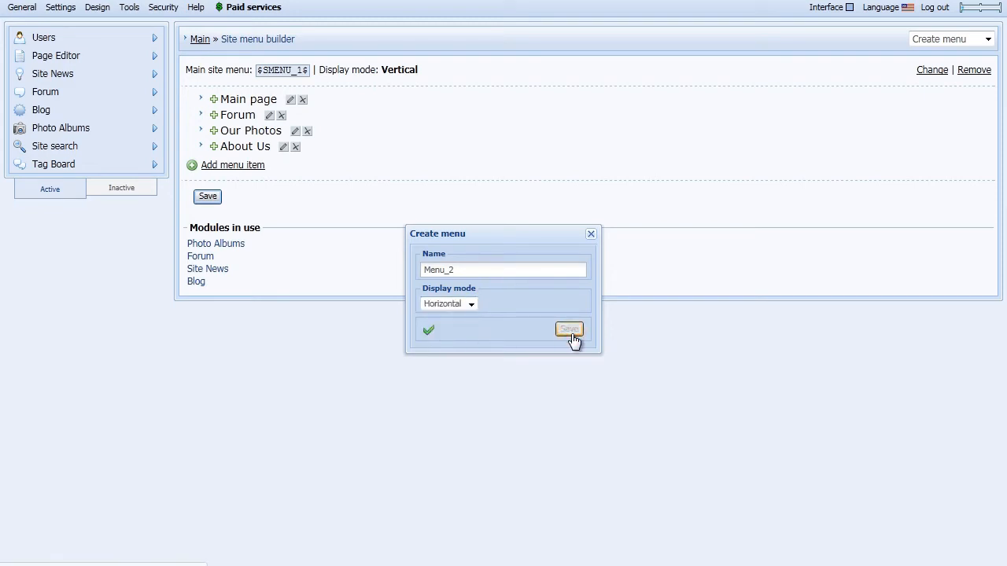
pyautogui.click(569, 329)
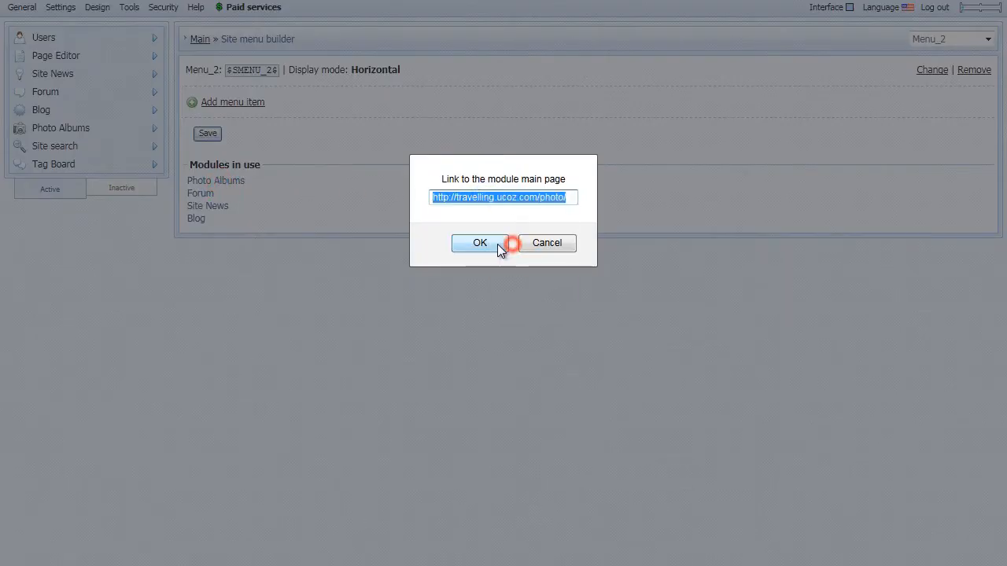
pyautogui.click(480, 242)
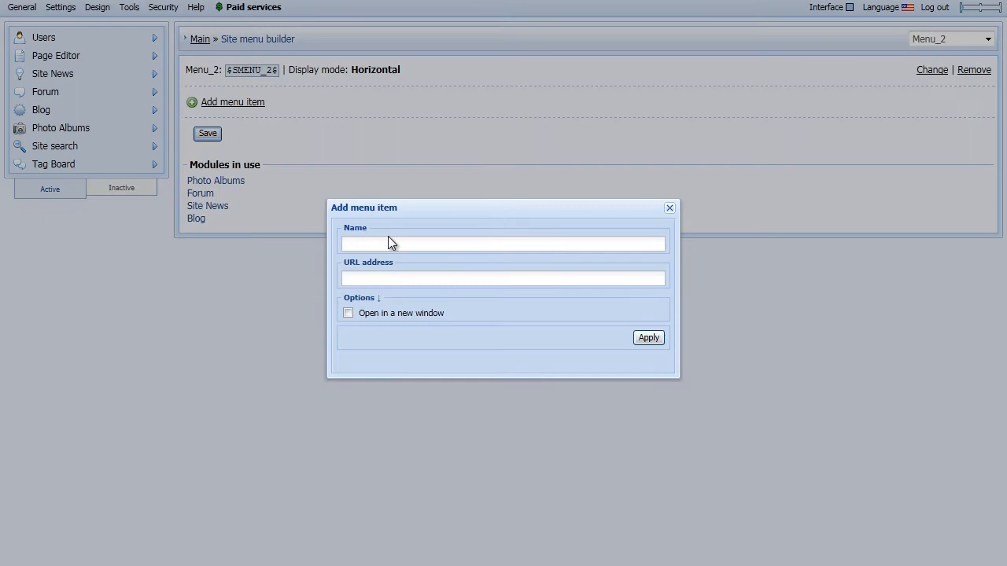
pyautogui.write('My Photos')
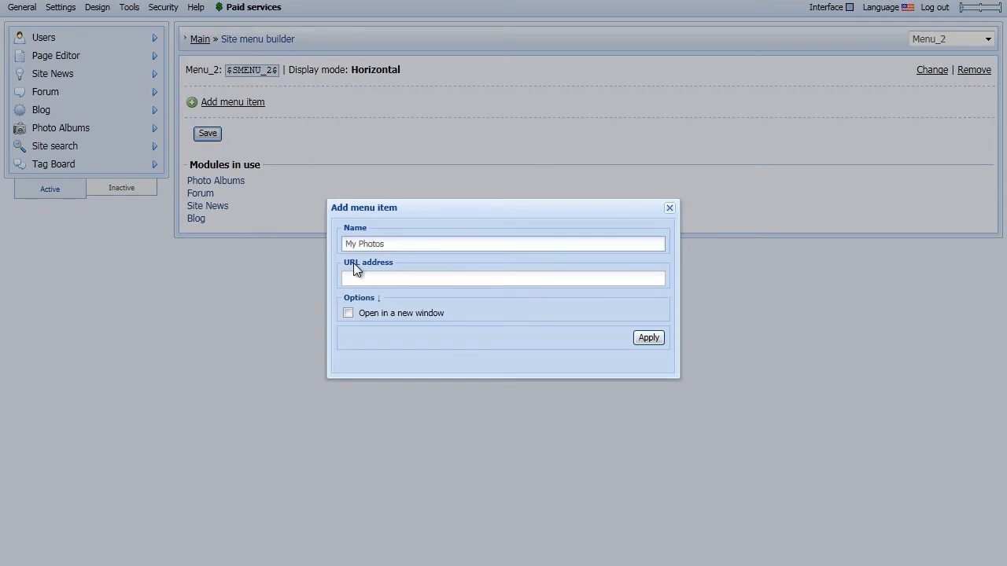
pyautogui.write('http://travelling.ucoz.com/photo/')
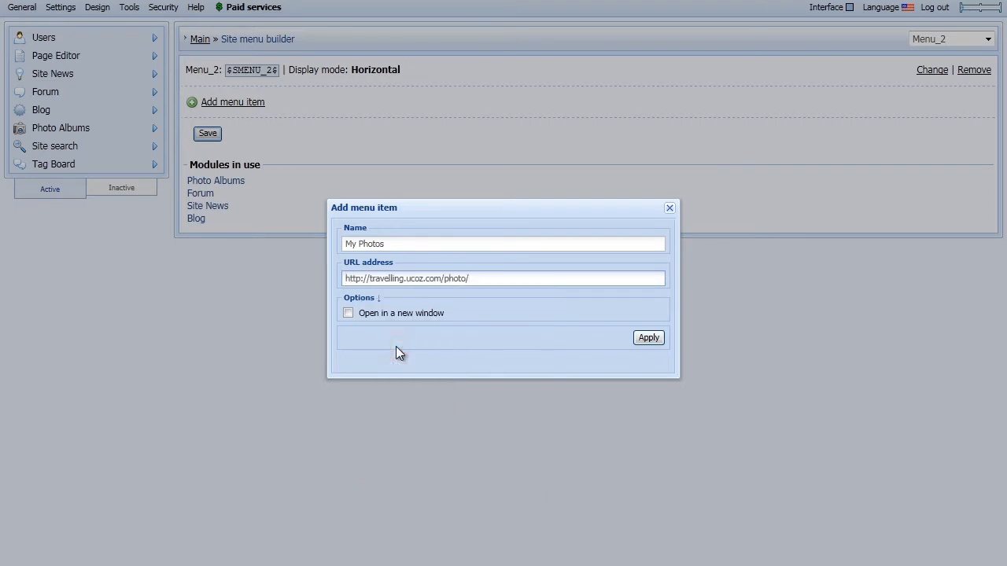
pyautogui.click(648, 337)
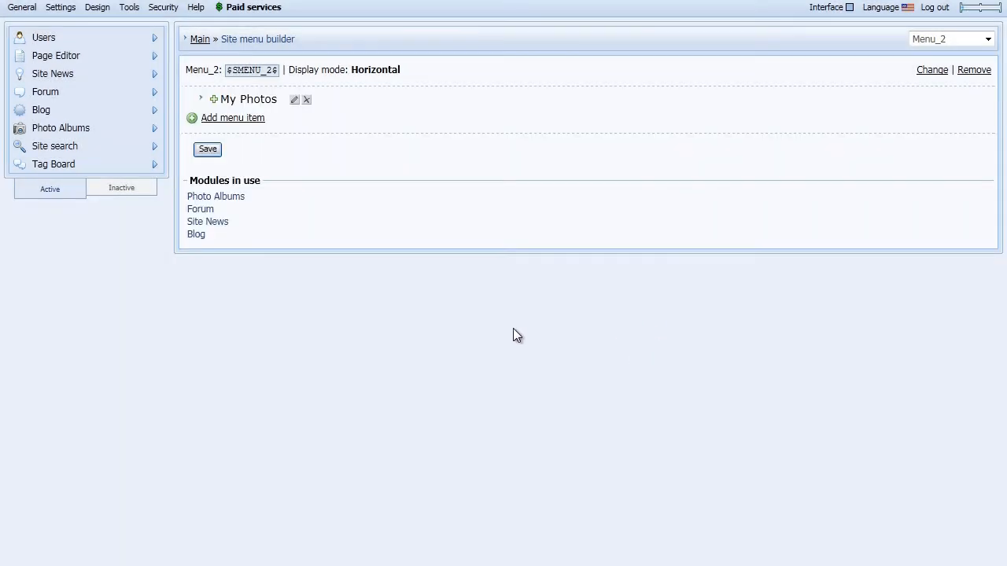
pyautogui.click(200, 207)
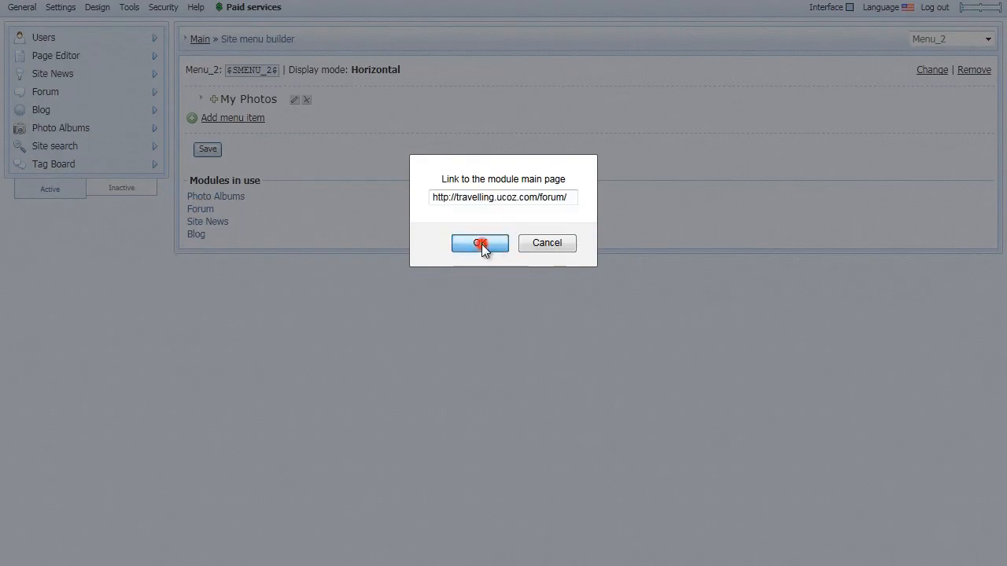
pyautogui.click(480, 242)
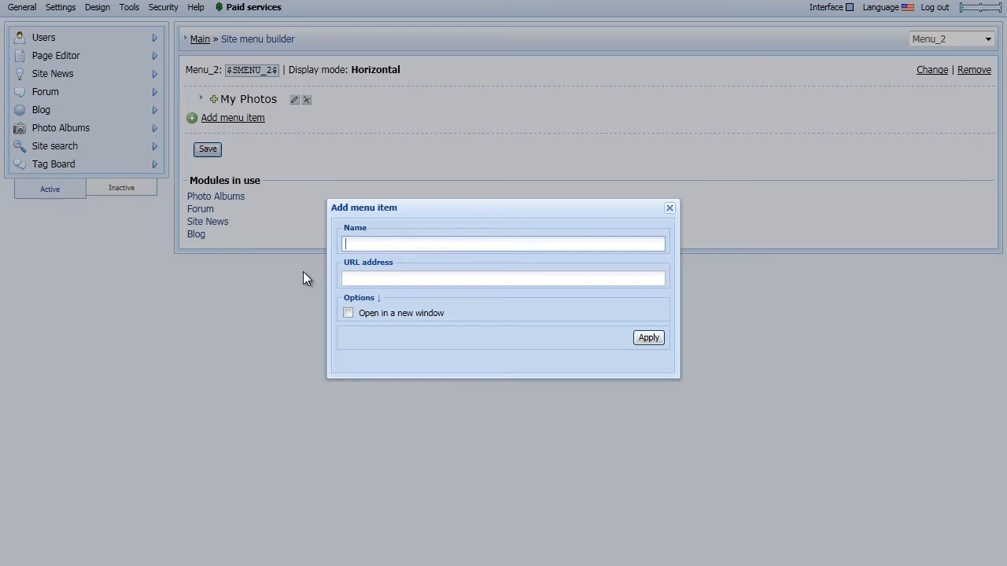
pyautogui.write('Our F')
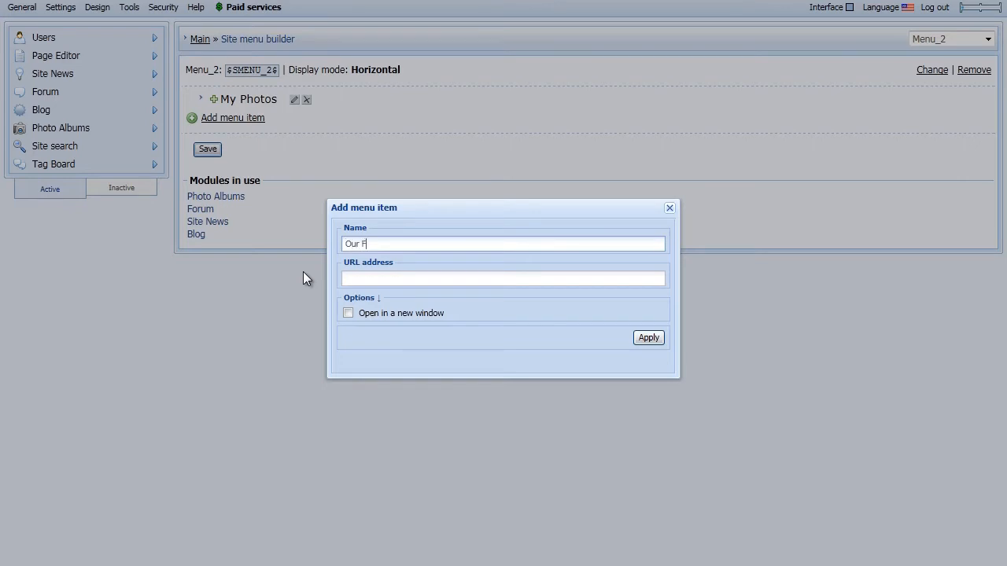
pyautogui.write('orum')
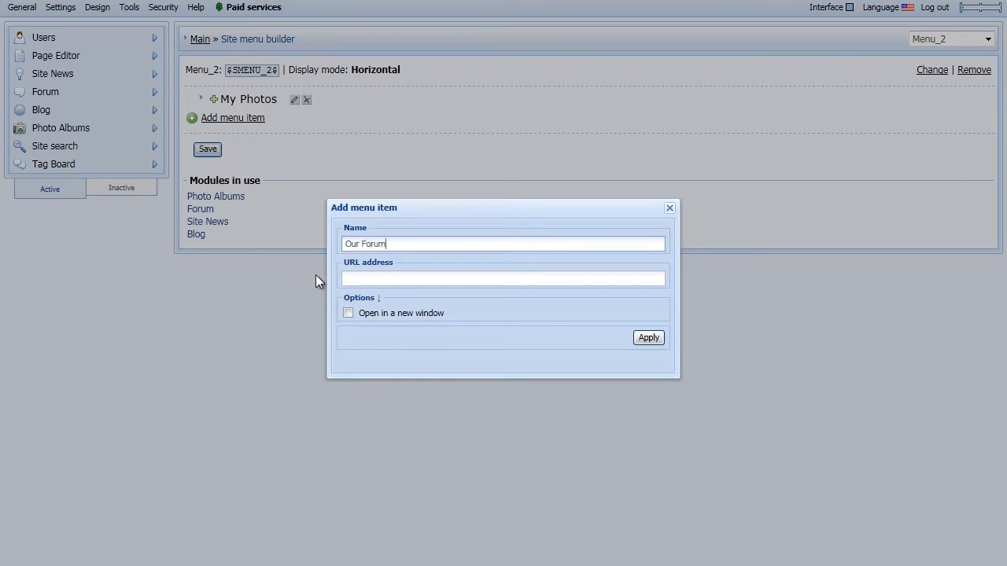
pyautogui.write('http://travelling.ucoz.com/forum/')
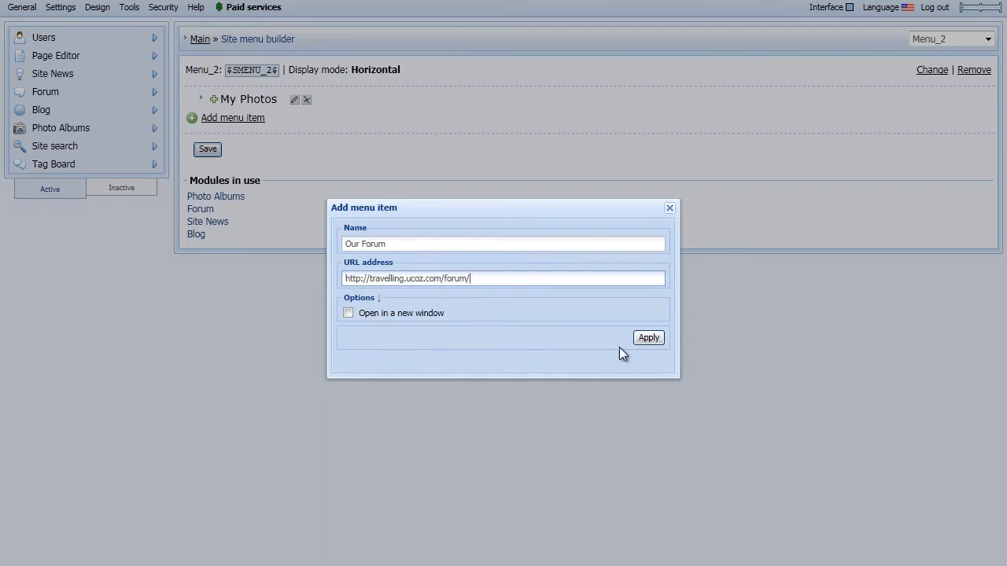
pyautogui.click(648, 336)
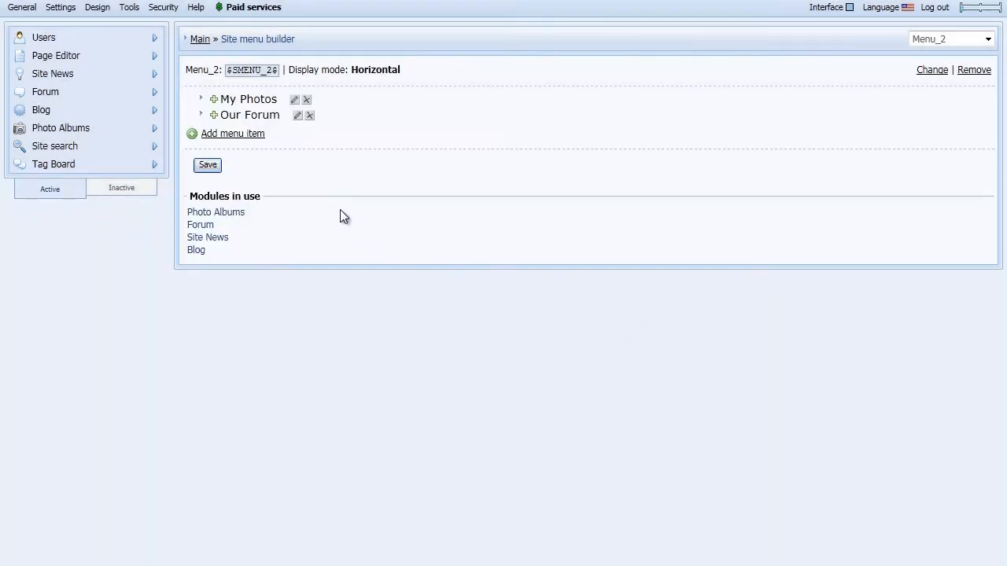
pyautogui.moveTo(305, 198)
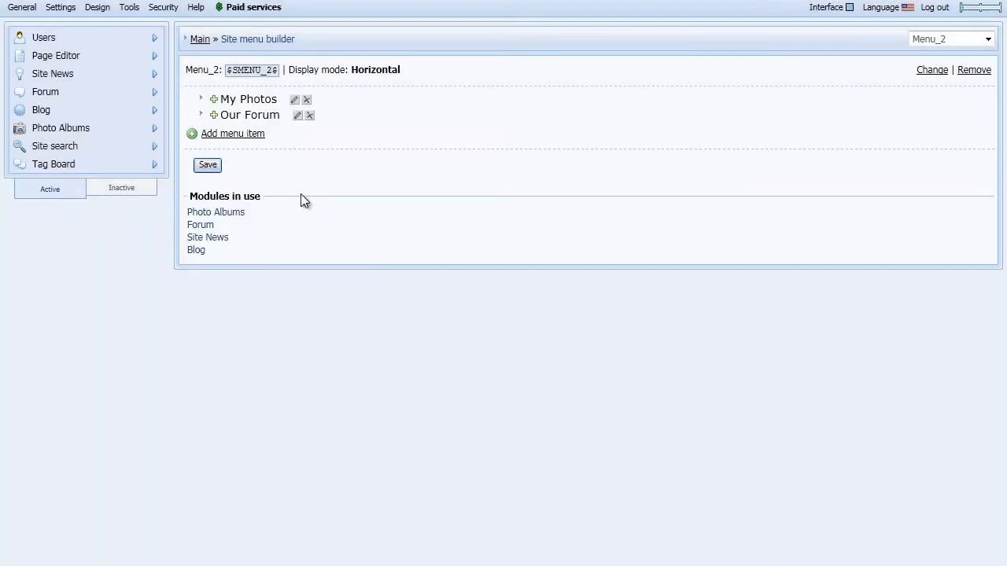
pyautogui.click(232, 132)
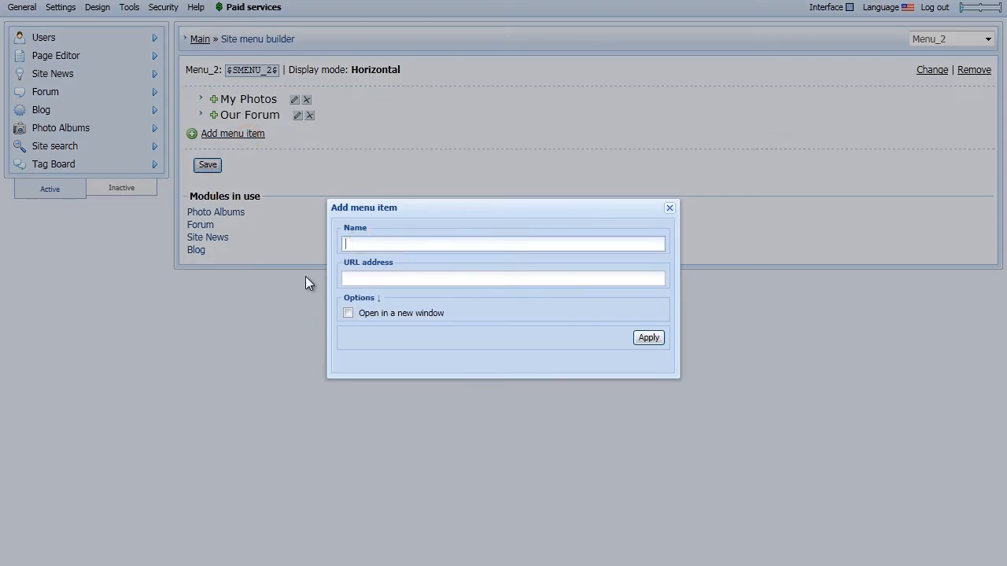
pyautogui.write('Chat')
pyautogui.click(503, 278)
pyautogui.write('http:')
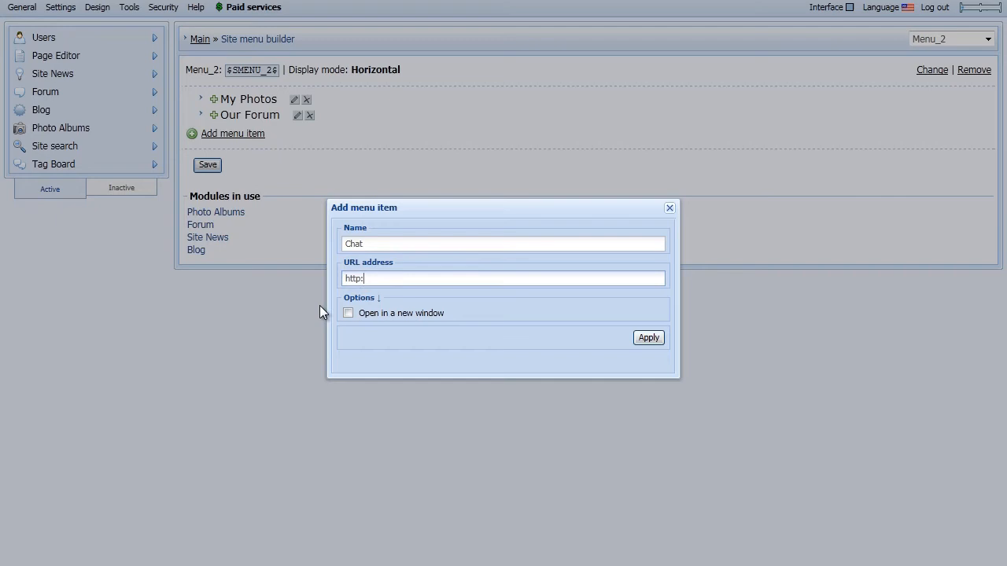
pyautogui.write('//travelling.ucoz.com')
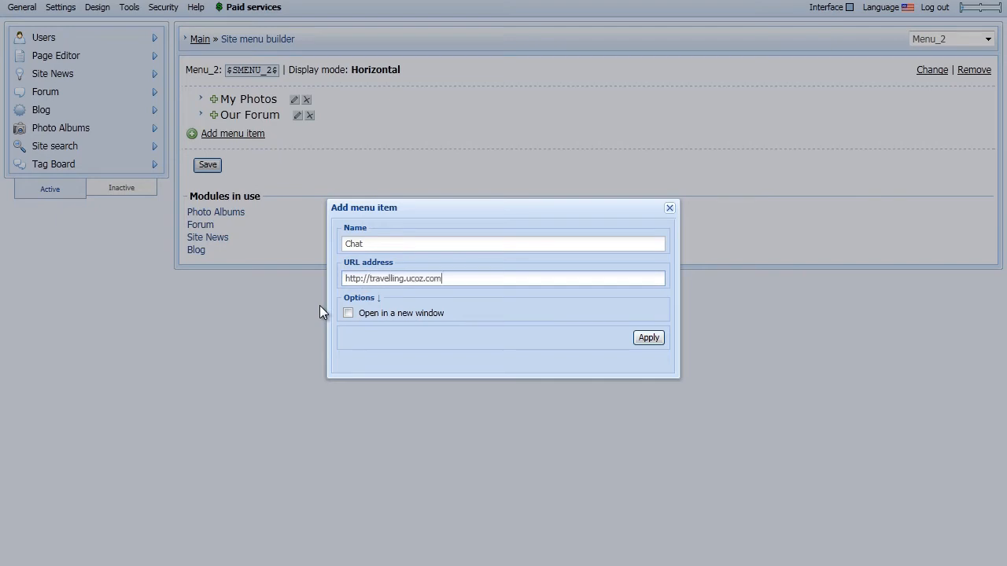
pyautogui.write('/index/0-3')
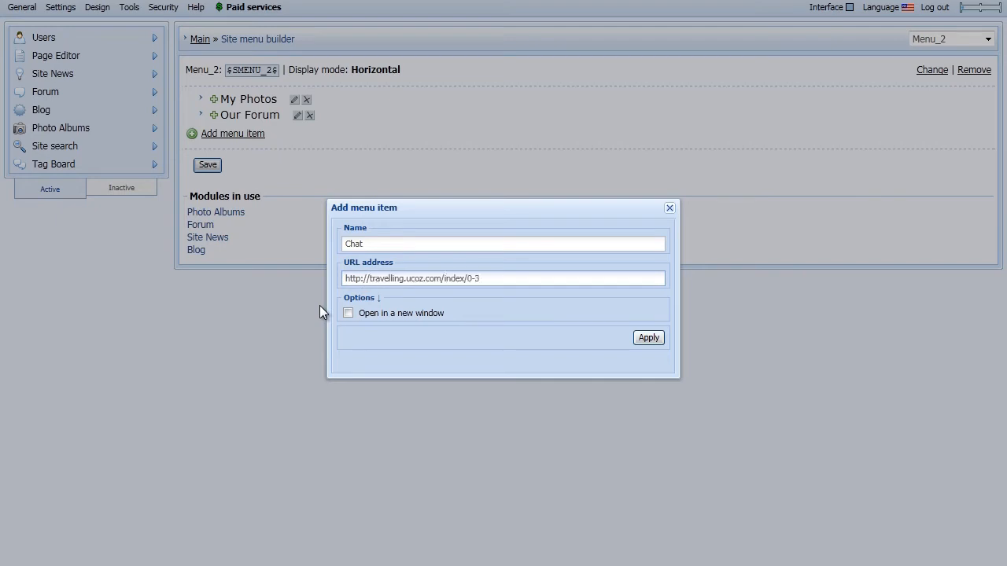
pyautogui.click(648, 337)
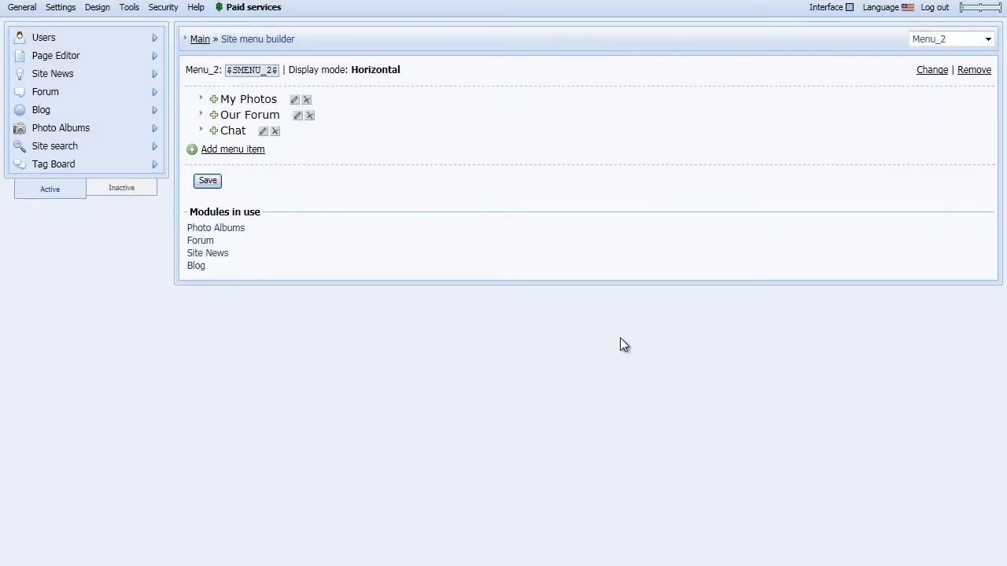
pyautogui.moveTo(212, 196)
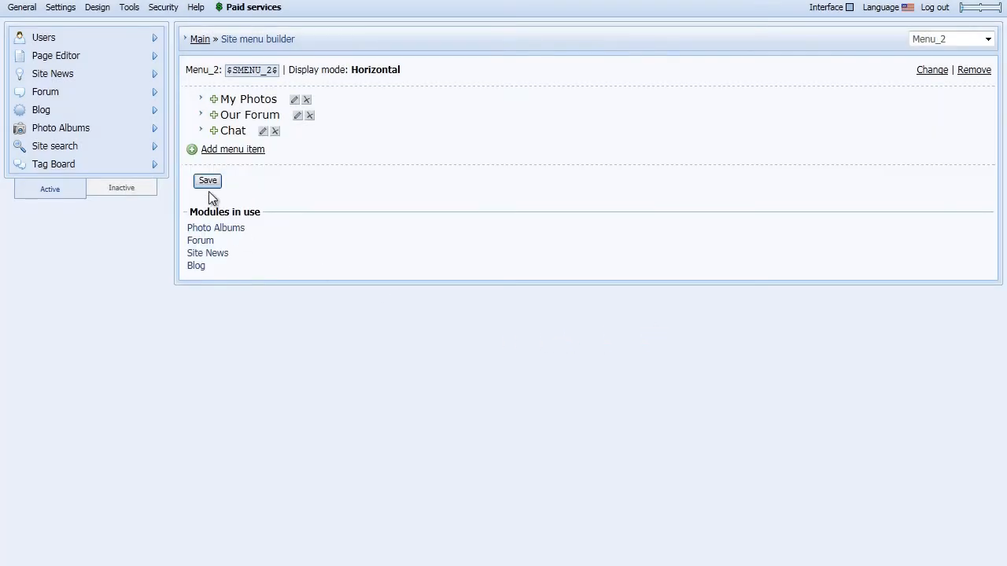
# Save the three-item Menu_2 and copy its $MENU_2$ insertion code.
pyautogui.click(208, 181)
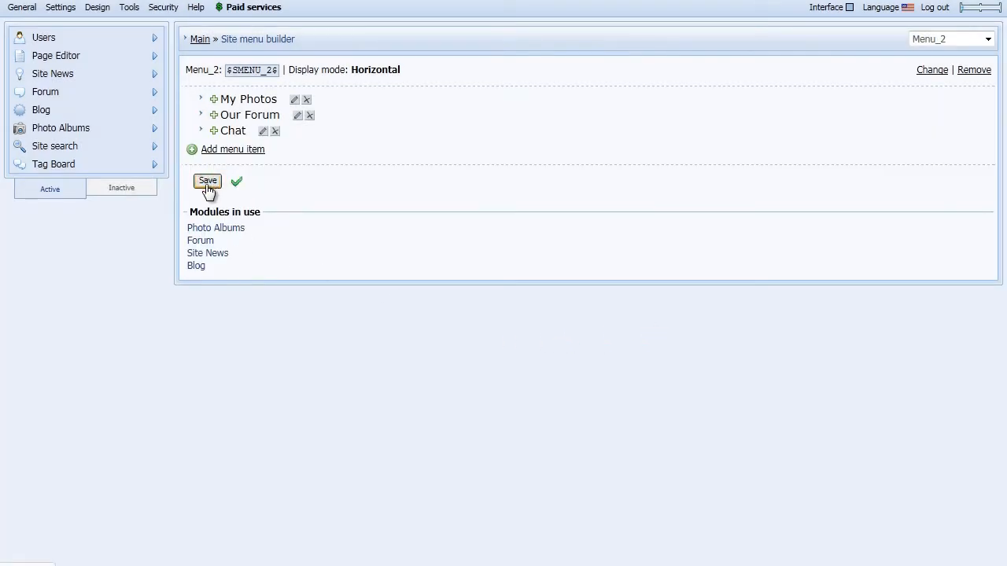
pyautogui.rightClick(251, 69)
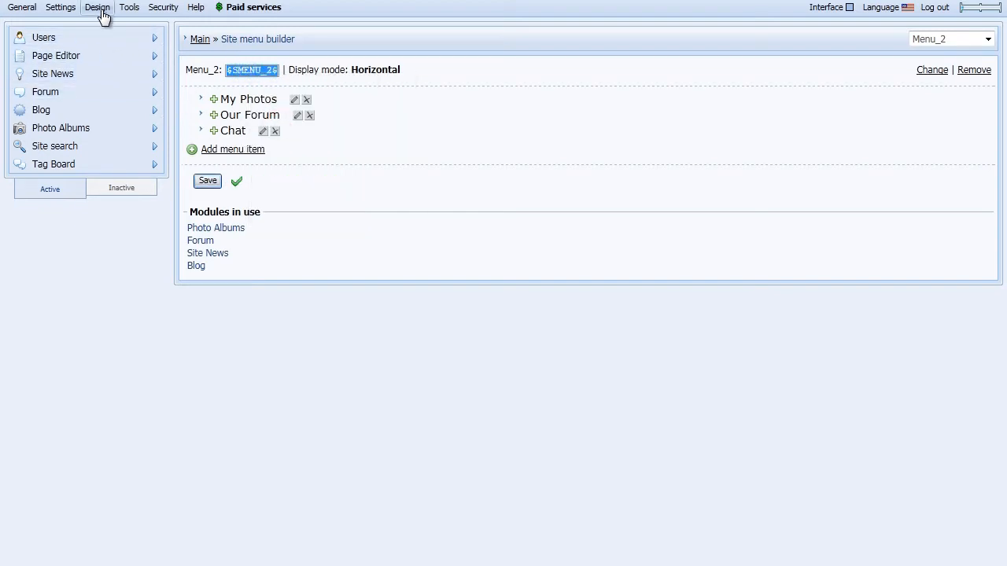
# Paste $MENU_2$ at the start of the Top part of the website template and save it.
pyautogui.click(97, 6)
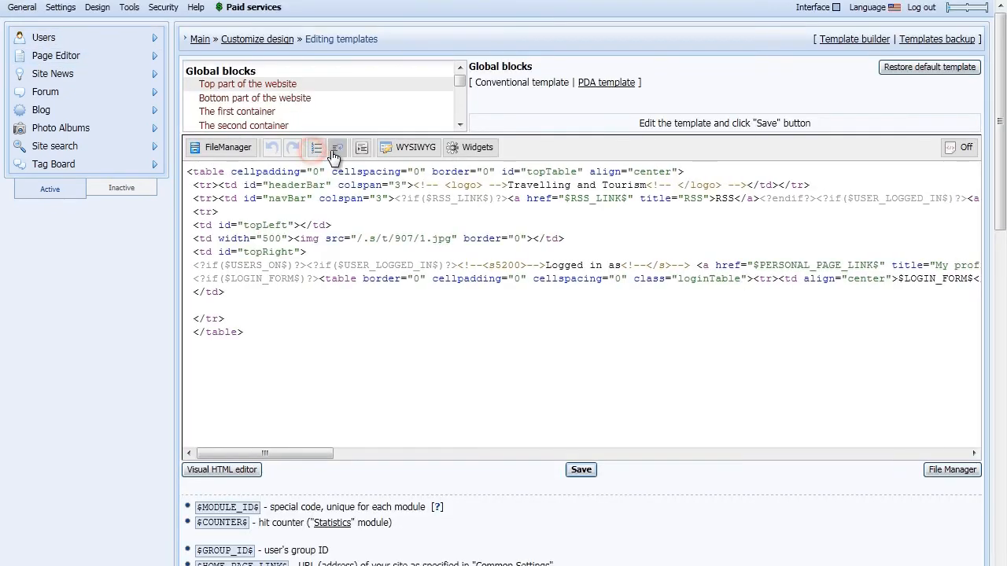
pyautogui.click(337, 148)
pyautogui.write('$MENU_2$')
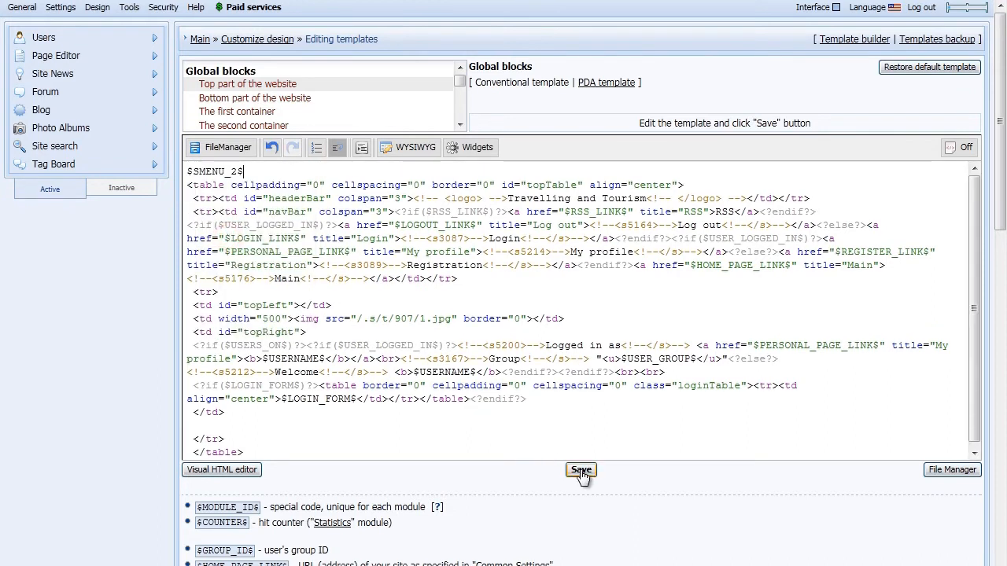
pyautogui.click(581, 469)
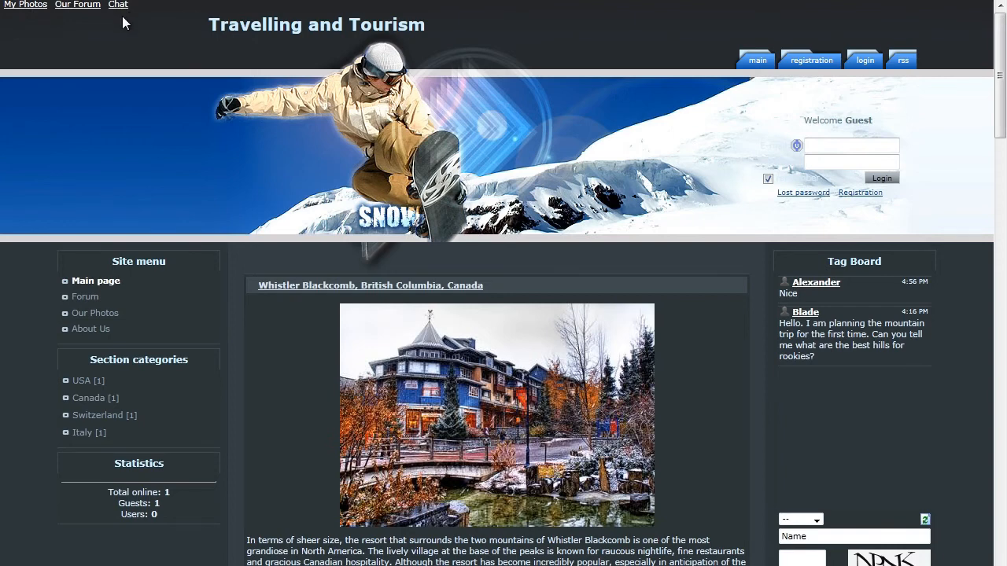
# Log in to the Travelling and Tourism site as the administrator.
pyautogui.click(852, 145)
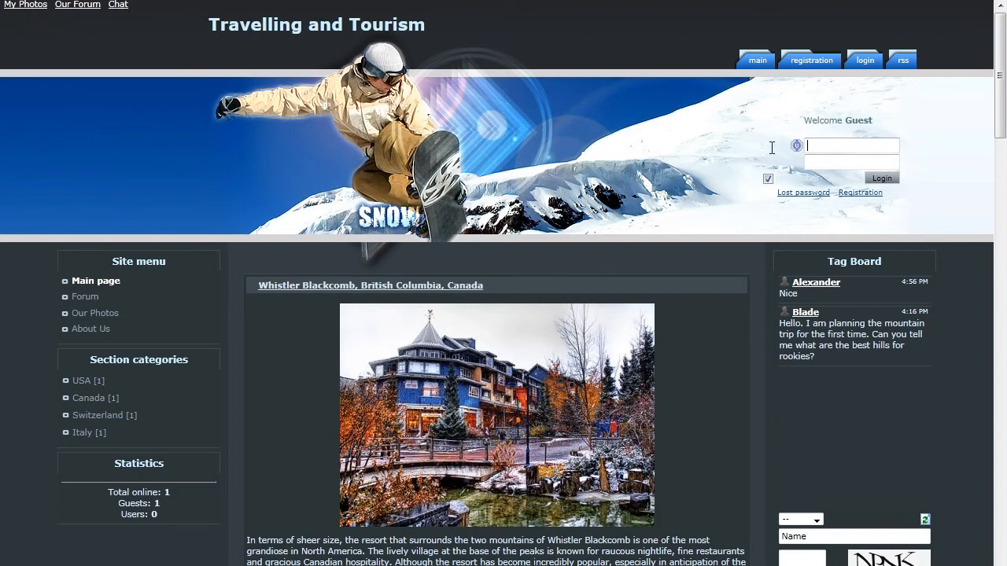
pyautogui.write('adresso')
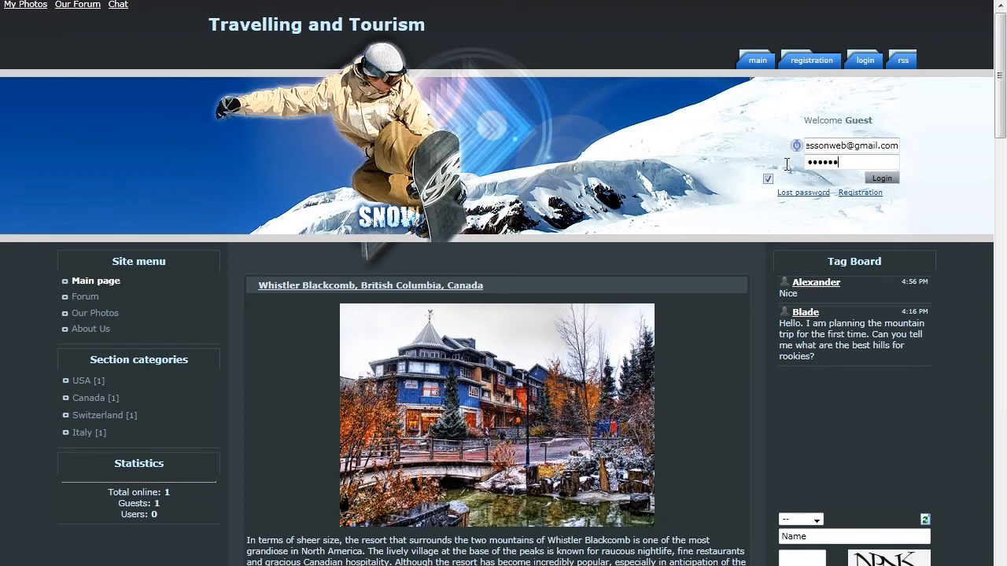
pyautogui.click(881, 178)
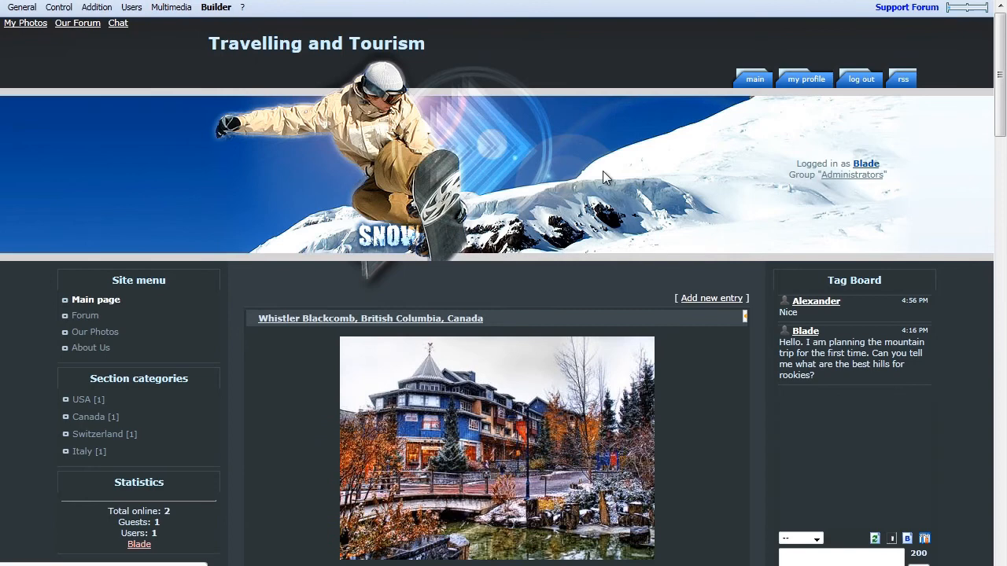
# Enable the Builder and delete Our Photos and Forum from the side Site menu, then save.
pyautogui.click(216, 6)
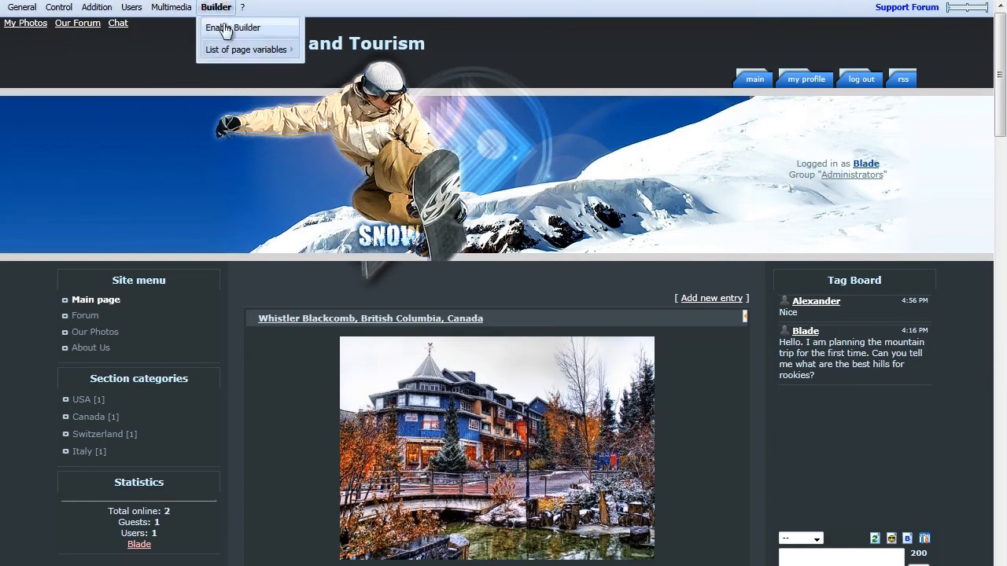
pyautogui.click(233, 28)
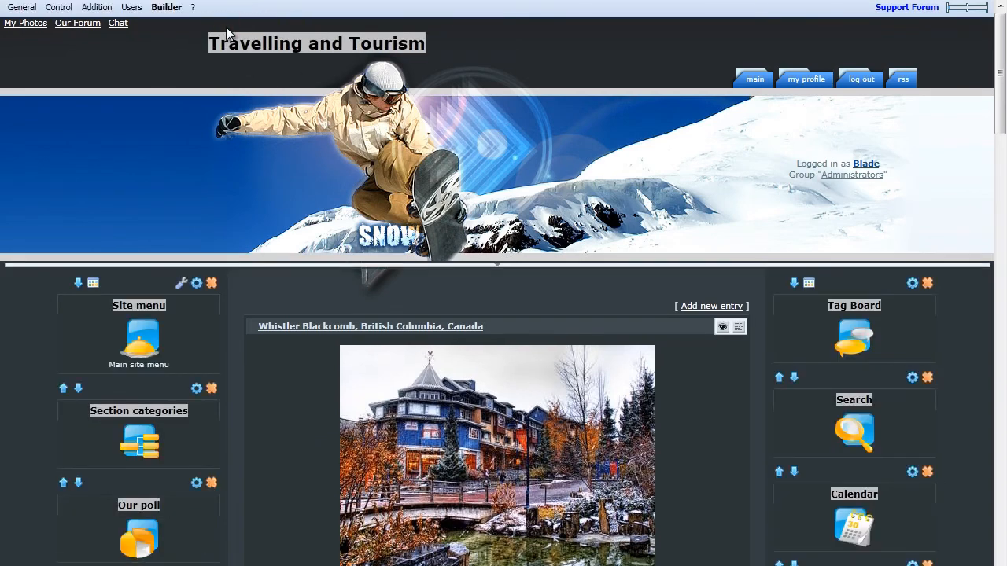
pyautogui.moveTo(183, 283)
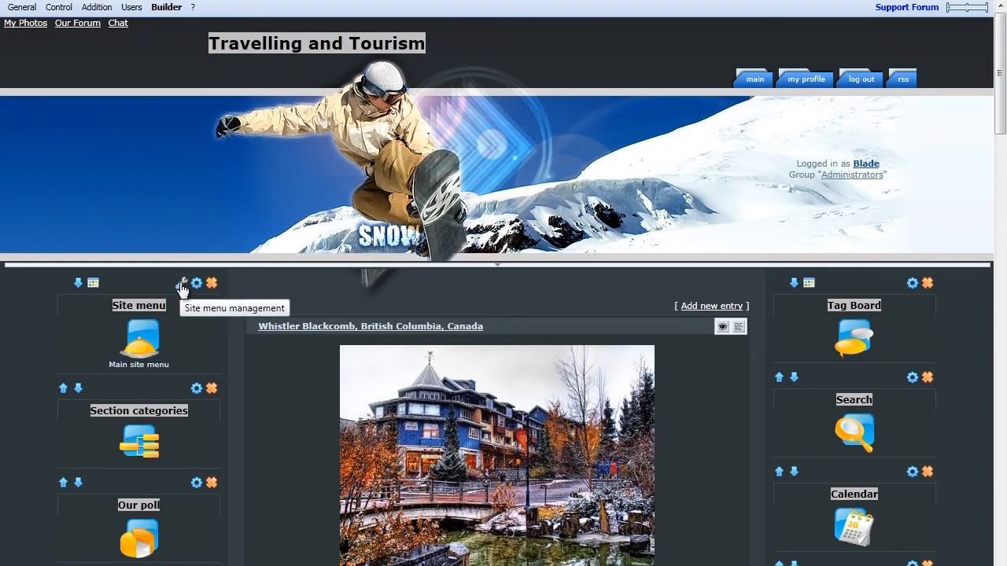
pyautogui.click(195, 283)
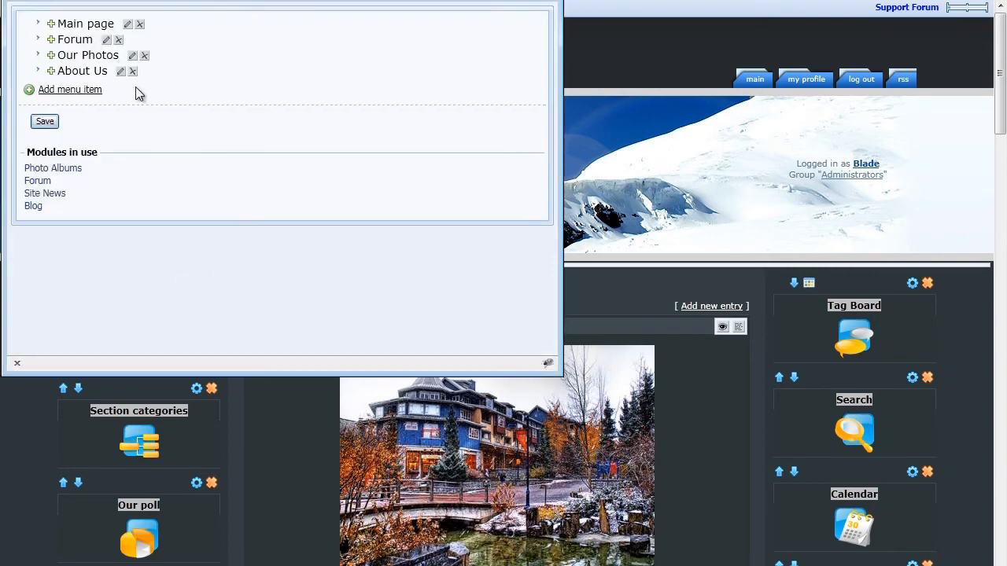
pyautogui.moveTo(123, 88)
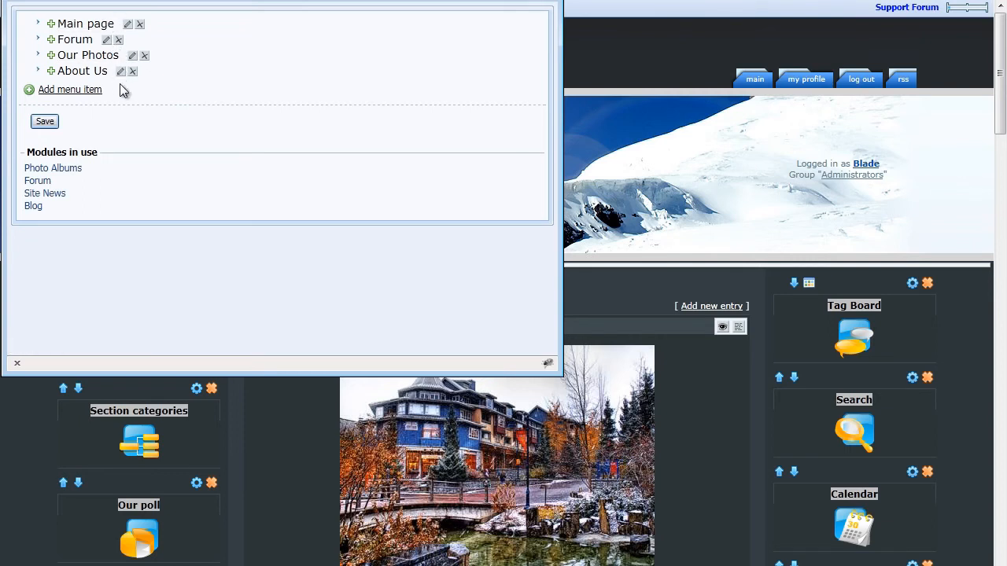
pyautogui.click(145, 55)
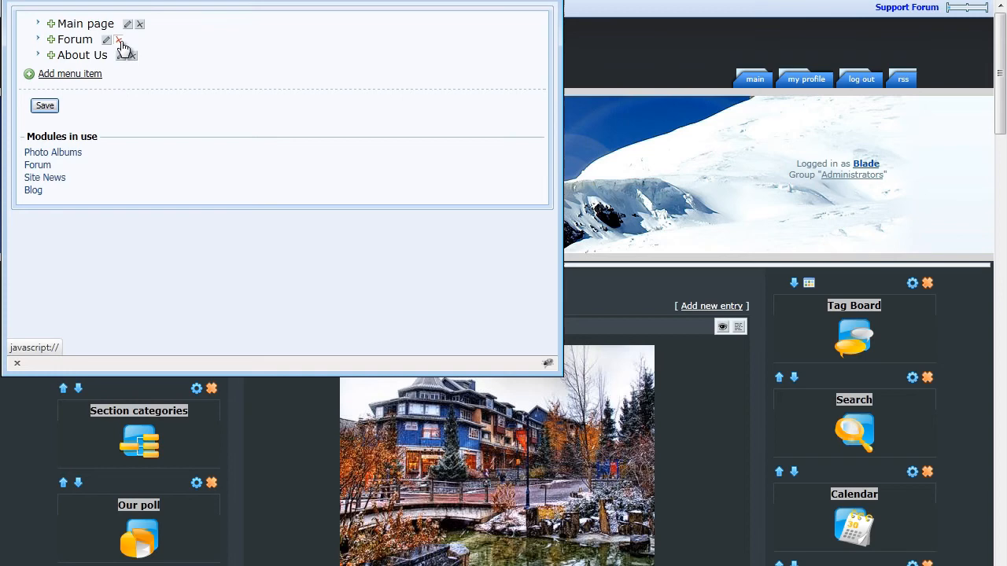
pyautogui.click(120, 39)
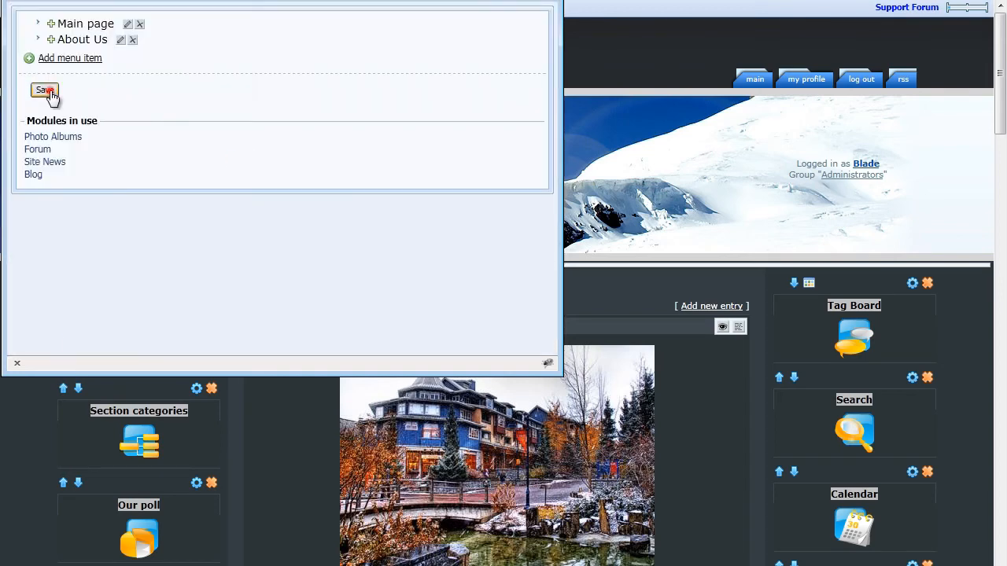
pyautogui.click(44, 90)
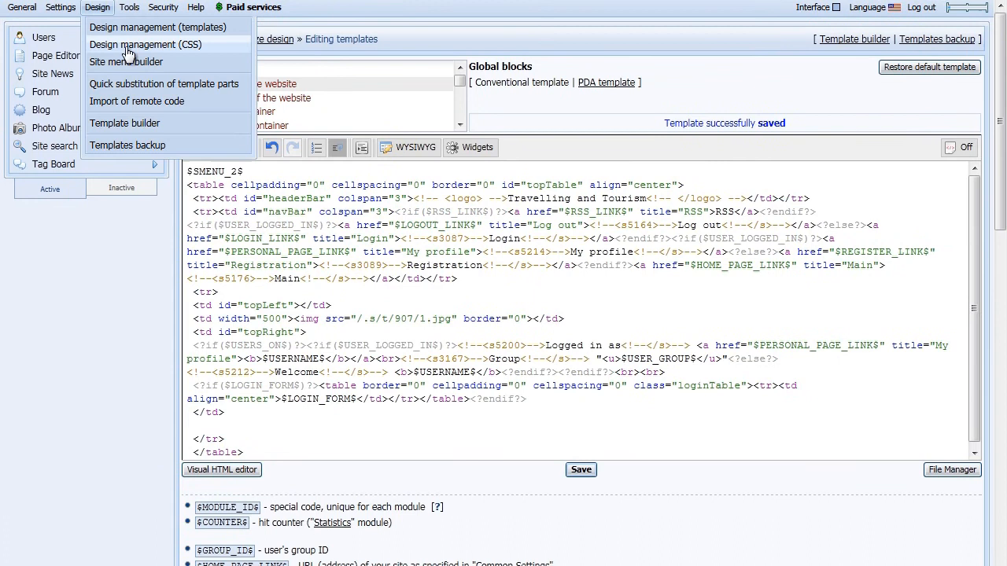
# Show Menu_2 with My Photos, Our Forum and Chat in the site menu builder.
pyautogui.click(126, 62)
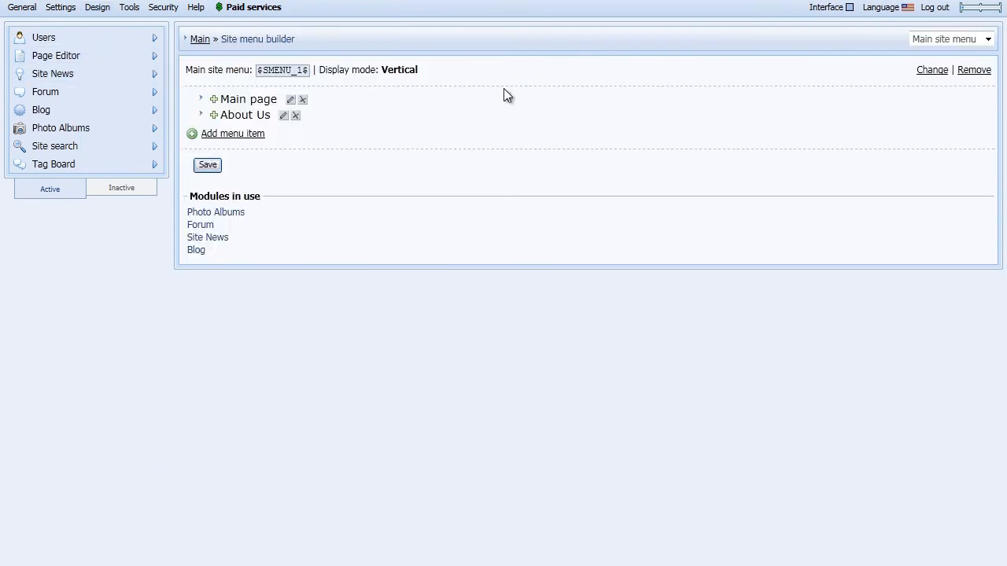
pyautogui.click(947, 38)
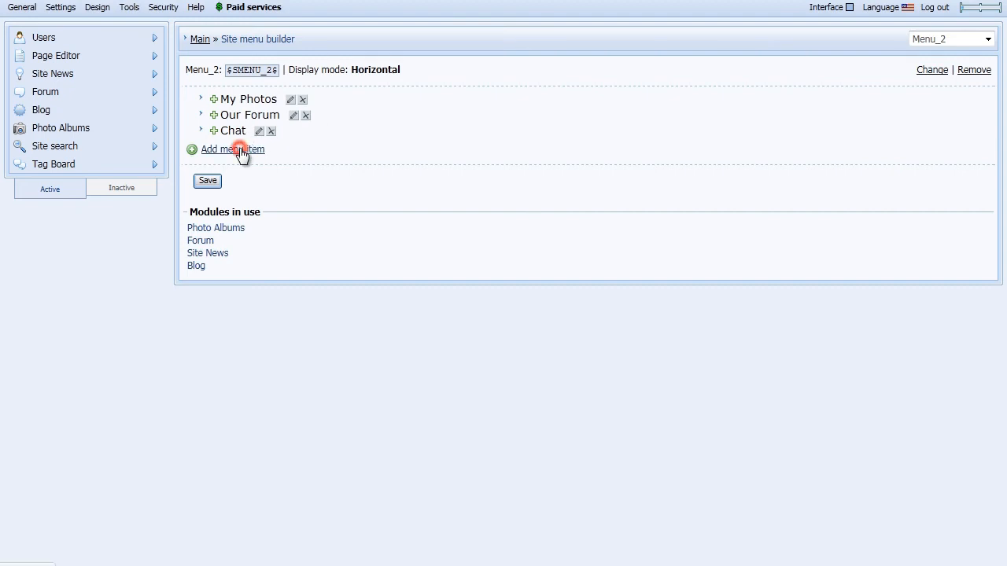
pyautogui.click(233, 148)
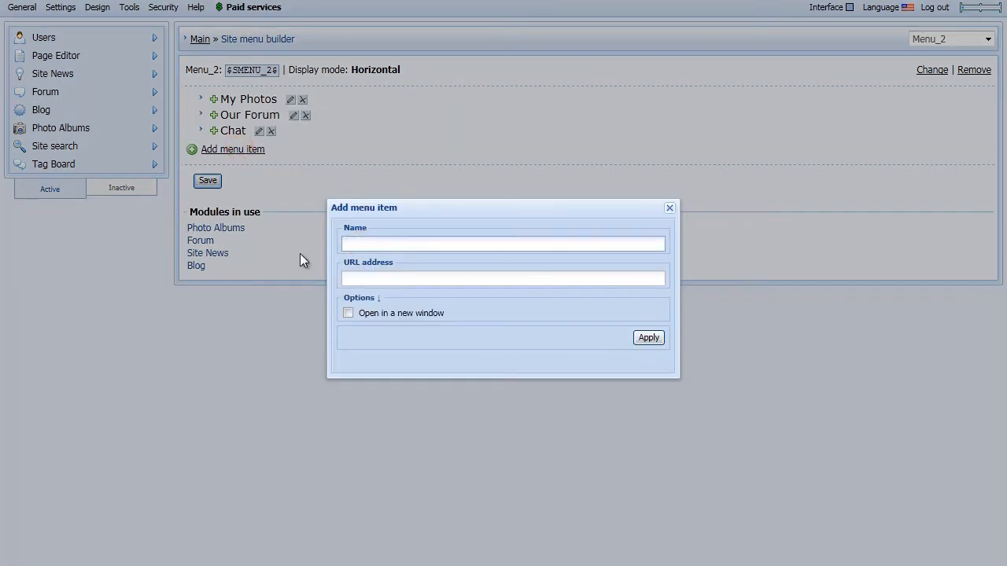
pyautogui.write('uCoz Fo')
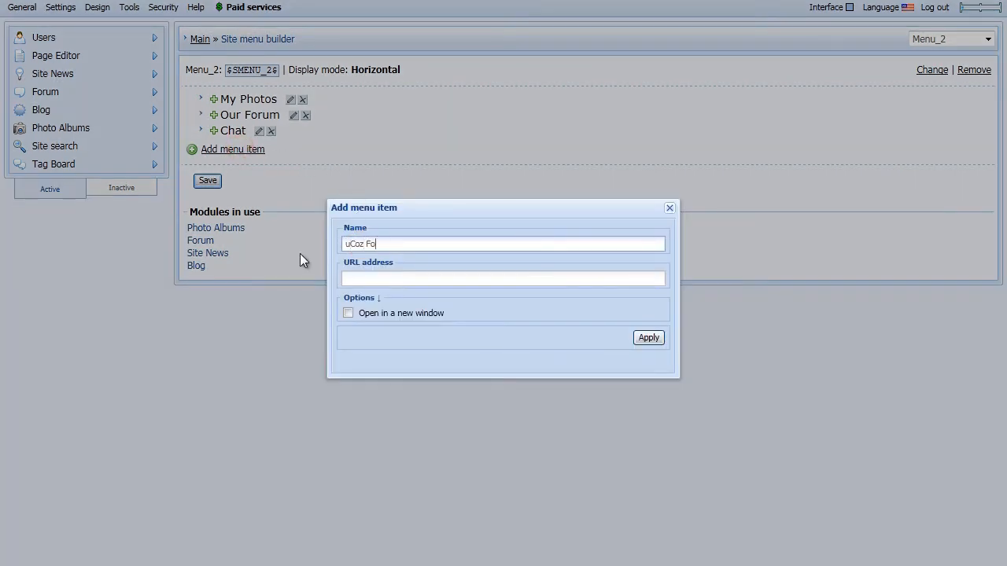
pyautogui.click(503, 277)
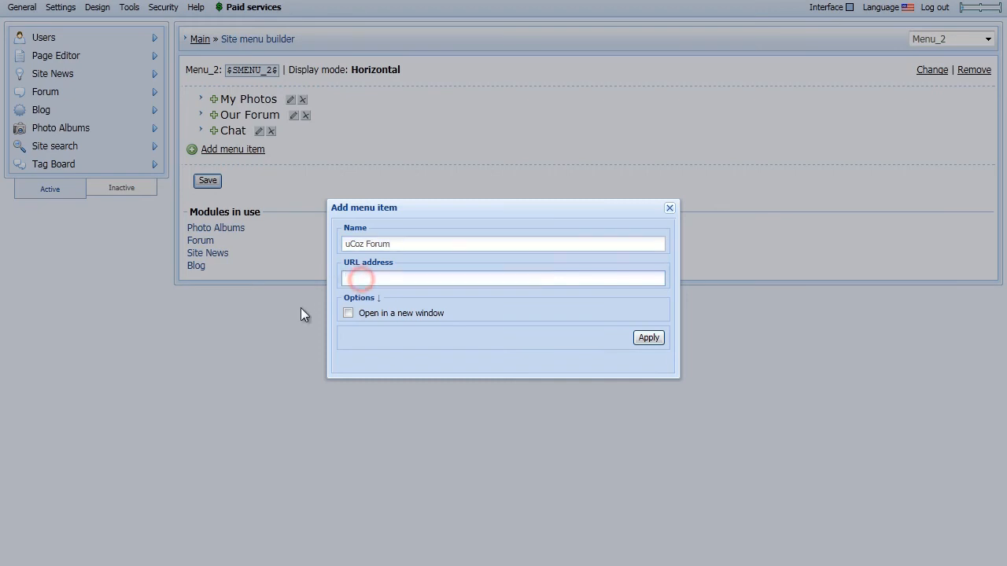
pyautogui.write('http://')
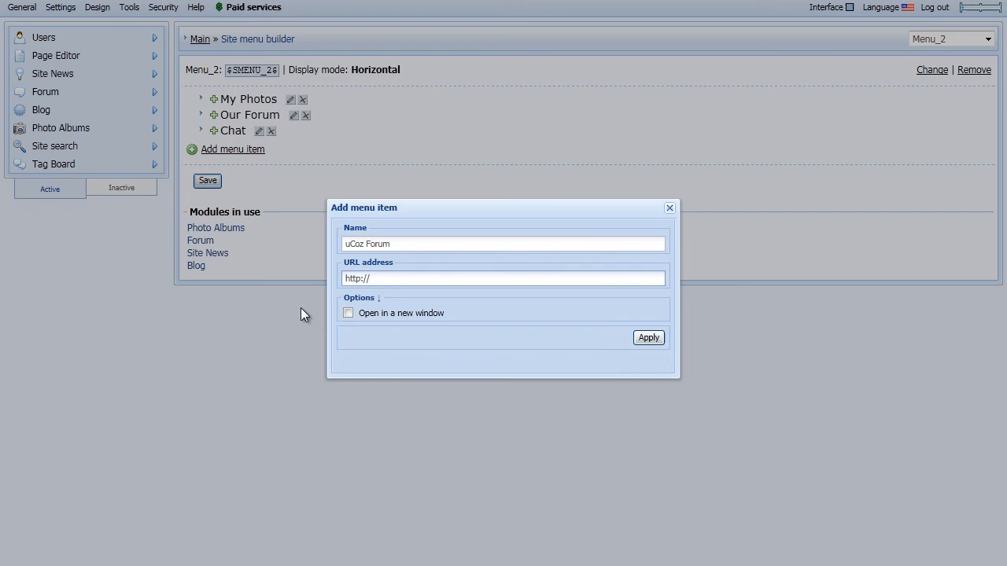
pyautogui.write('forum.')
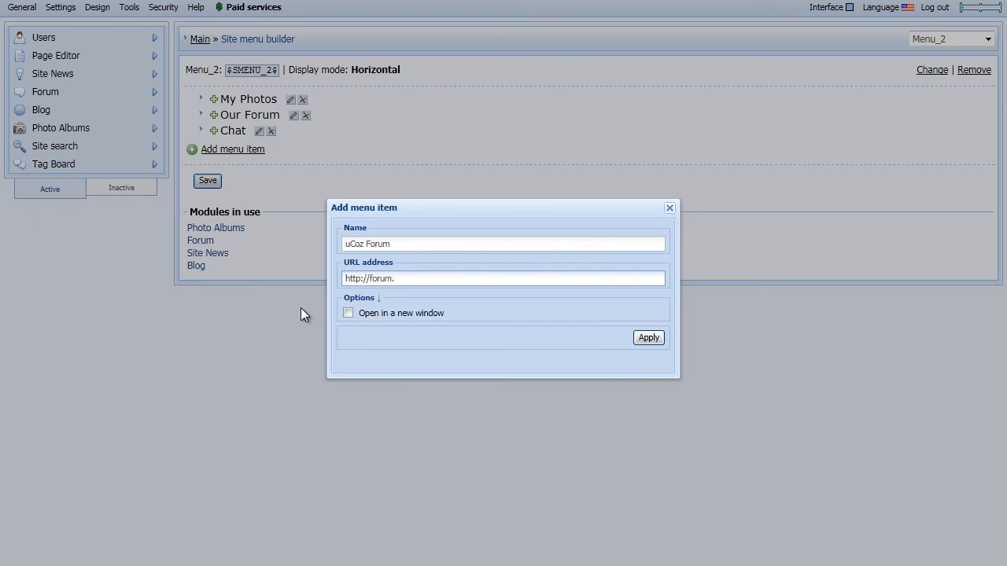
pyautogui.write('ucoz.com')
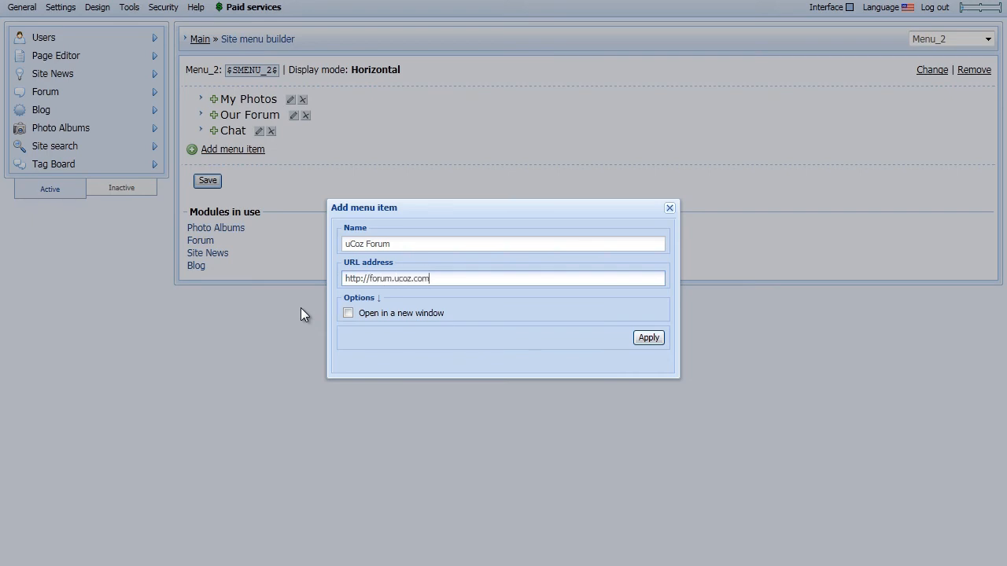
pyautogui.click(648, 336)
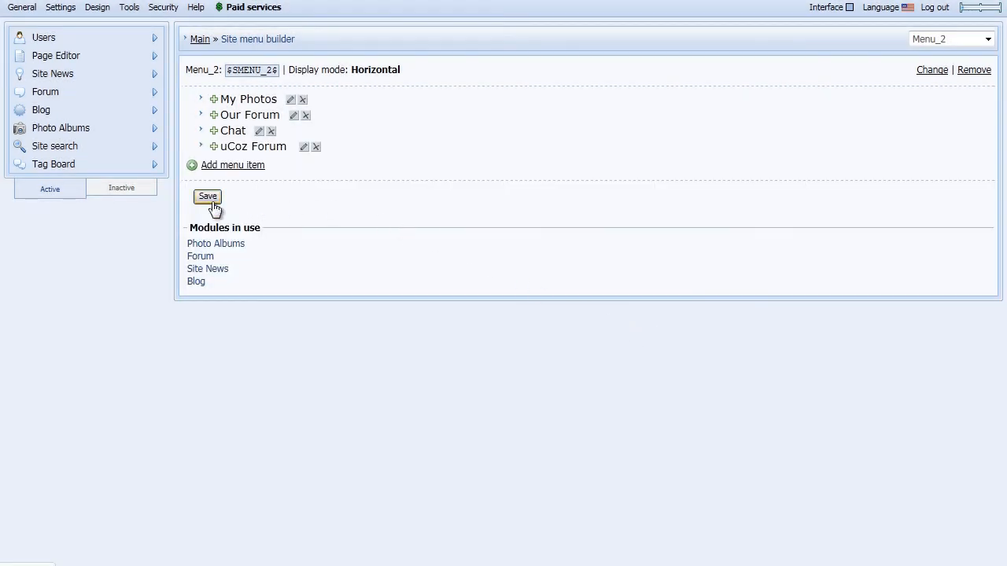
# Save Menu_2 and check the live site's top menu now ends with uCoz Forum.
pyautogui.click(208, 195)
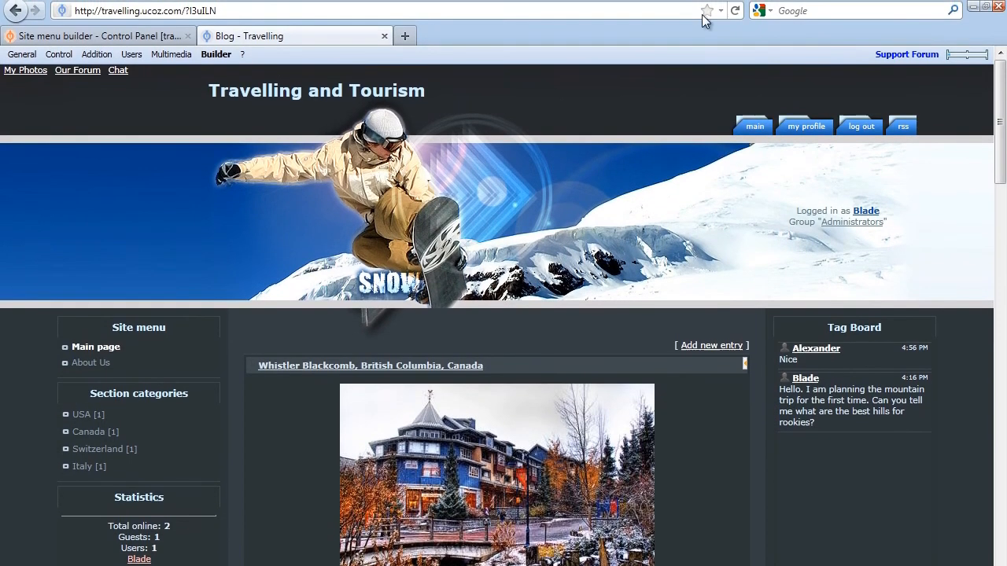
pyautogui.scroll(-3)
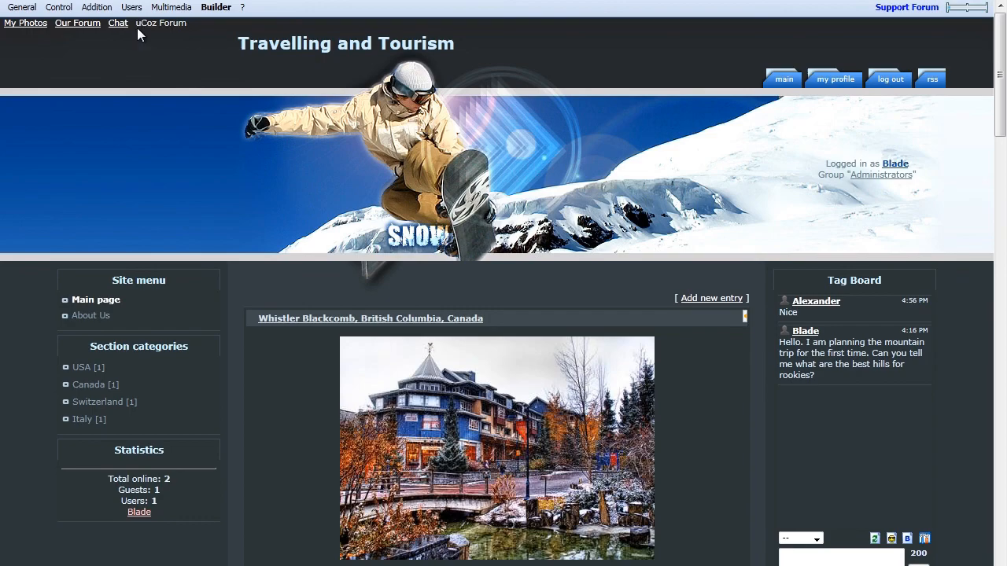
pyautogui.moveTo(114, 38)
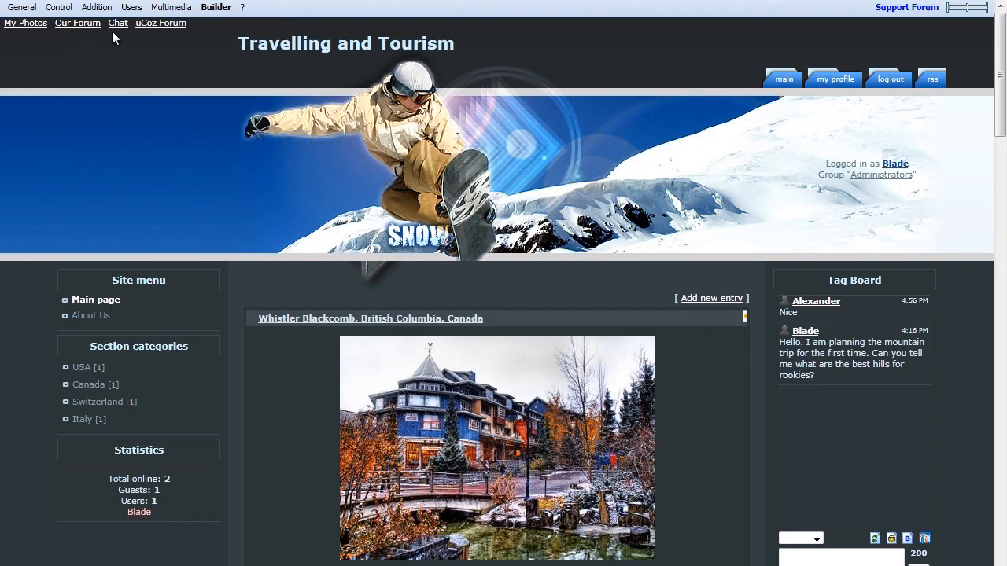